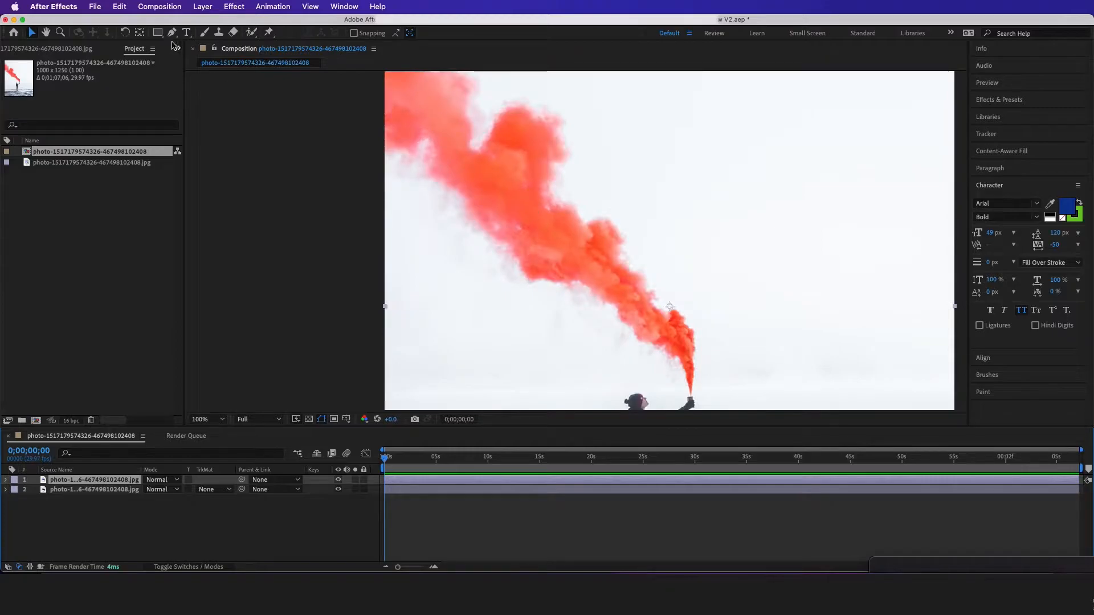
pyautogui.moveTo(269, 33)
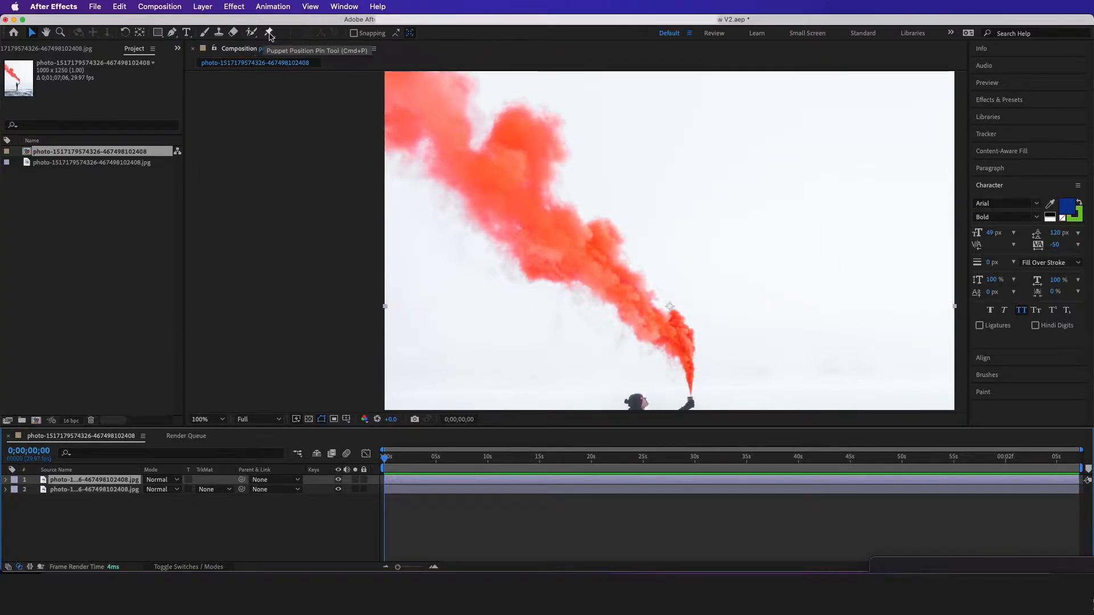
# Pin the red smoke plume with the Puppet Pin Tool and keyframe the pins at a later time.
pyautogui.click(269, 33)
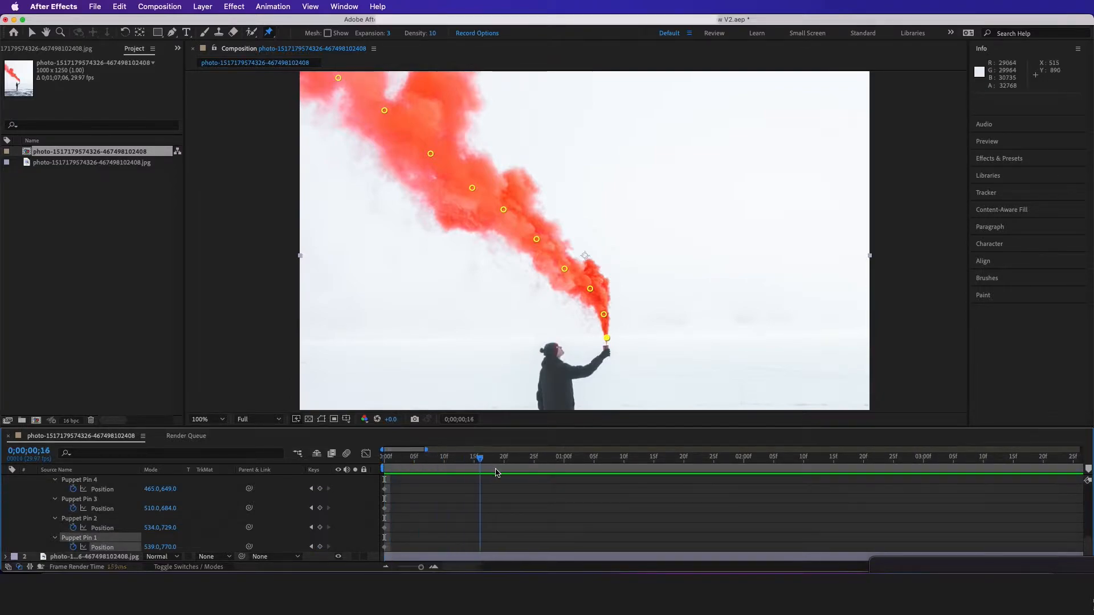
pyautogui.click(672, 457)
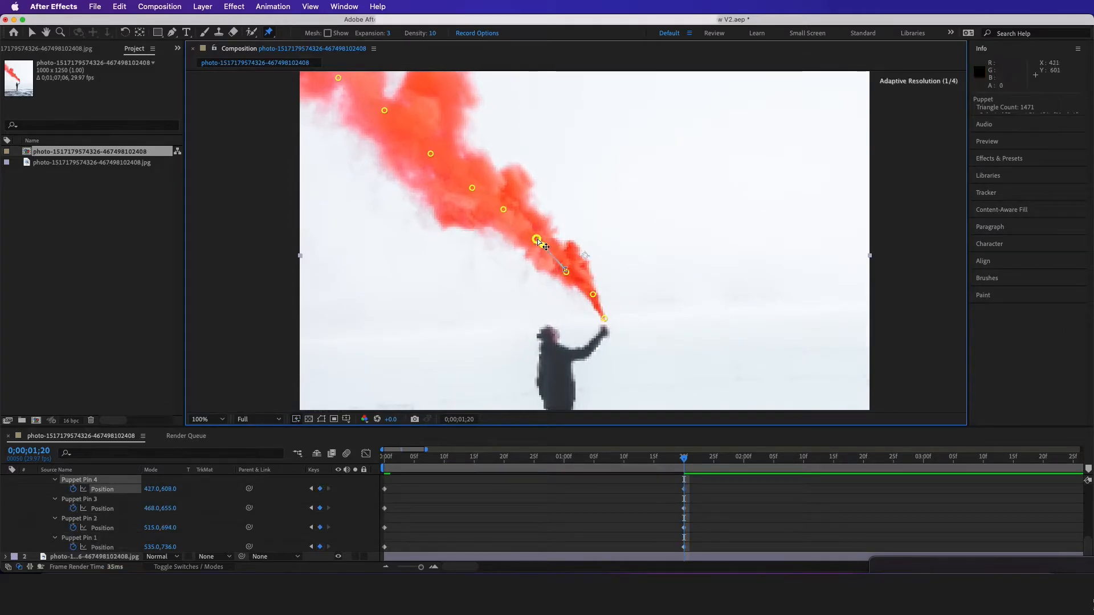
pyautogui.press('space')
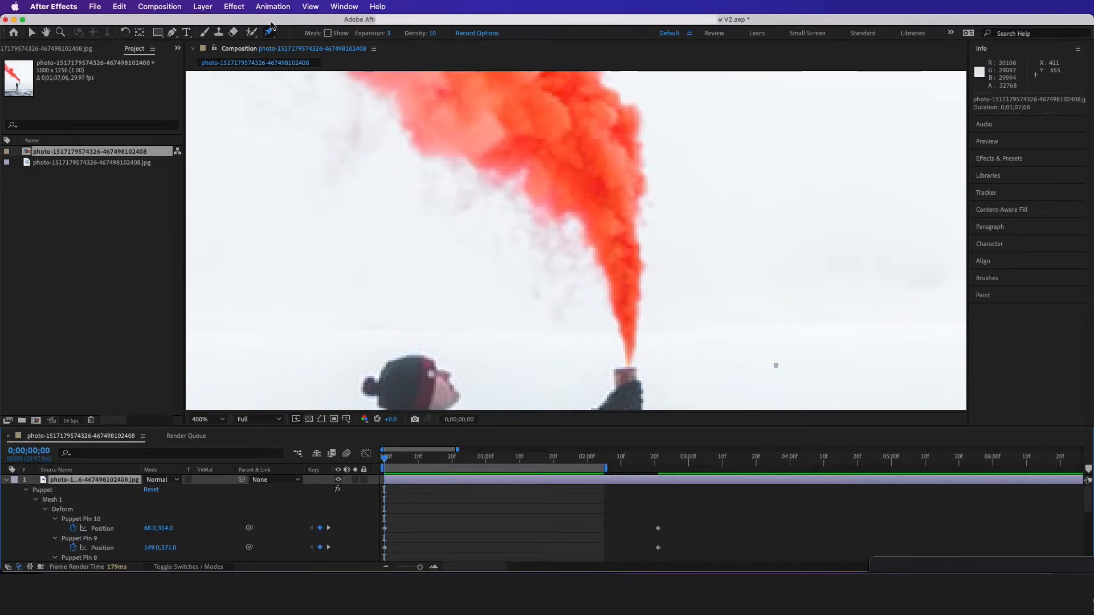
# Add a pin at the base of the smoke by the flare to anchor its source.
pyautogui.click(628, 366)
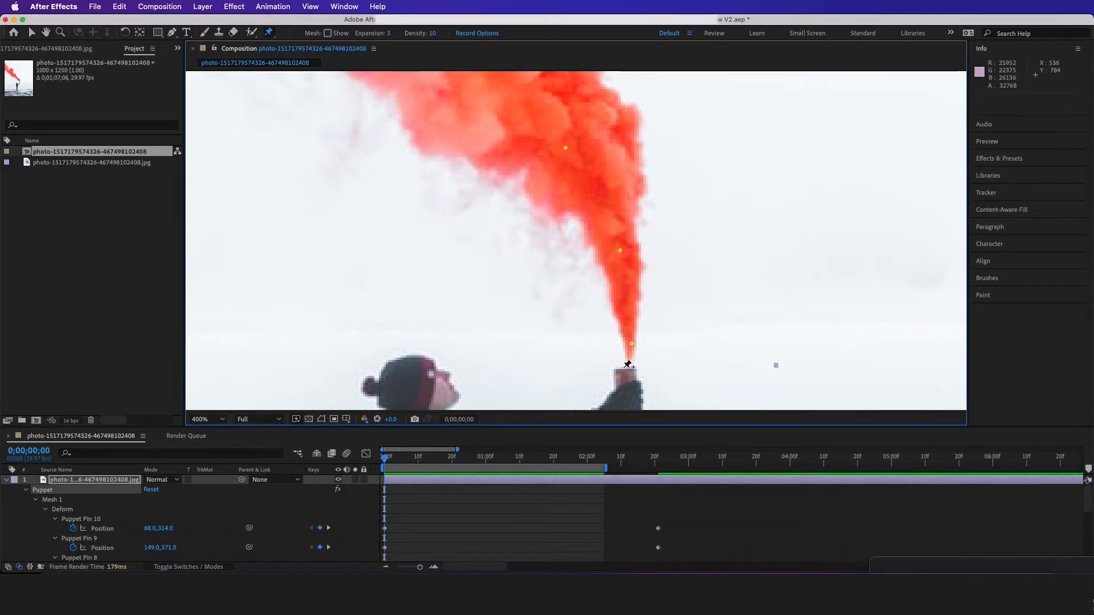
pyautogui.click(627, 366)
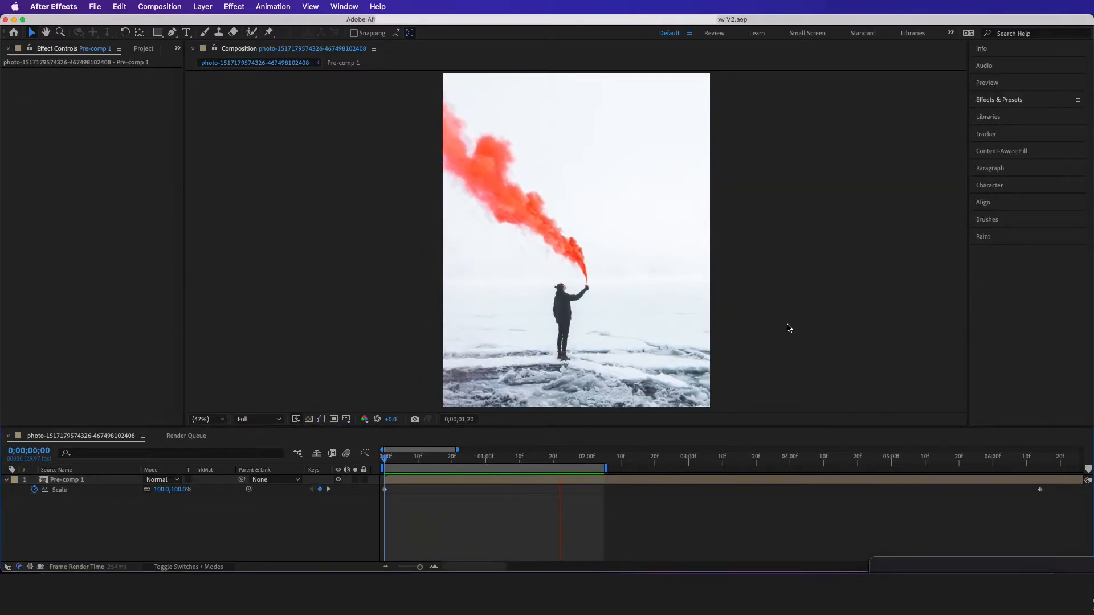
# Apply CC Snowfall to the Pre-comp 1 layer via the 'cc snow' effects search.
pyautogui.click(1000, 99)
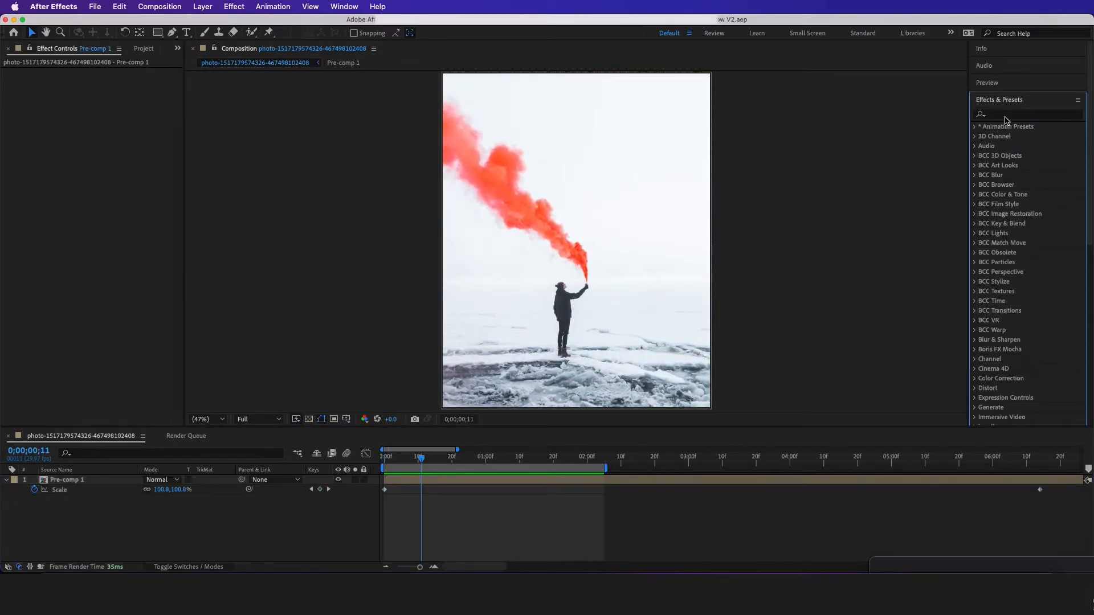
pyautogui.write('cc snow')
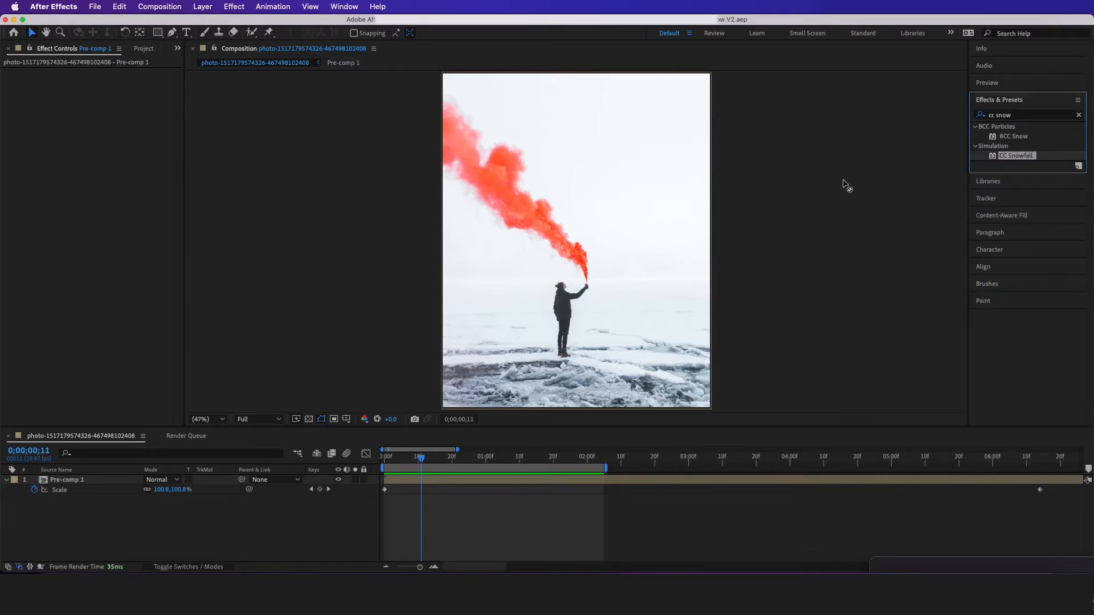
pyautogui.doubleClick(1016, 155)
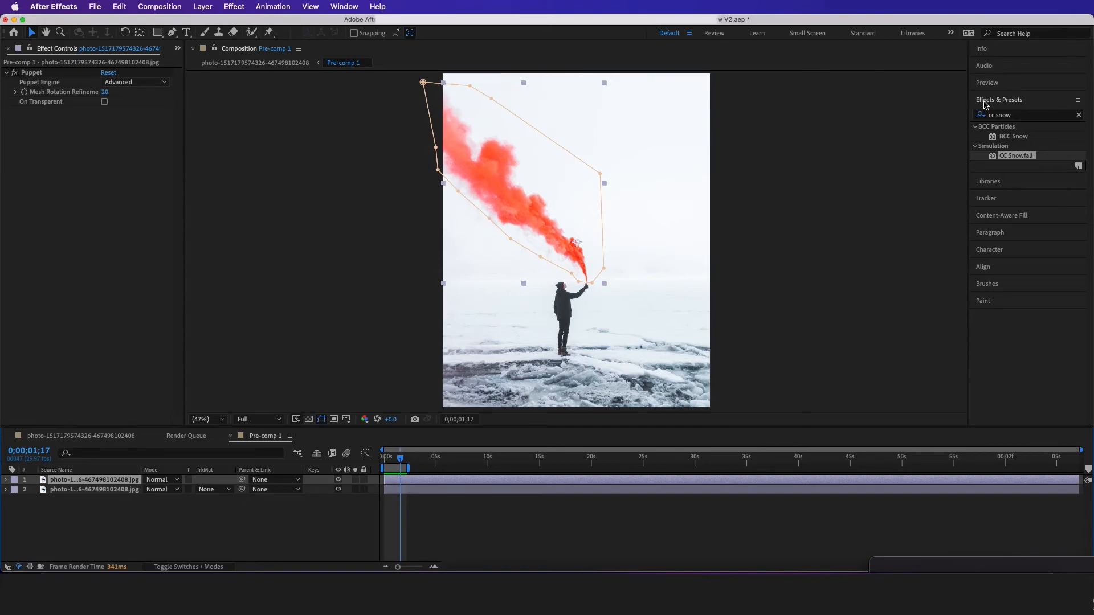
# Apply Change to Color and set its To swatch to purple, recolouring the red smoke.
pyautogui.write('change to')
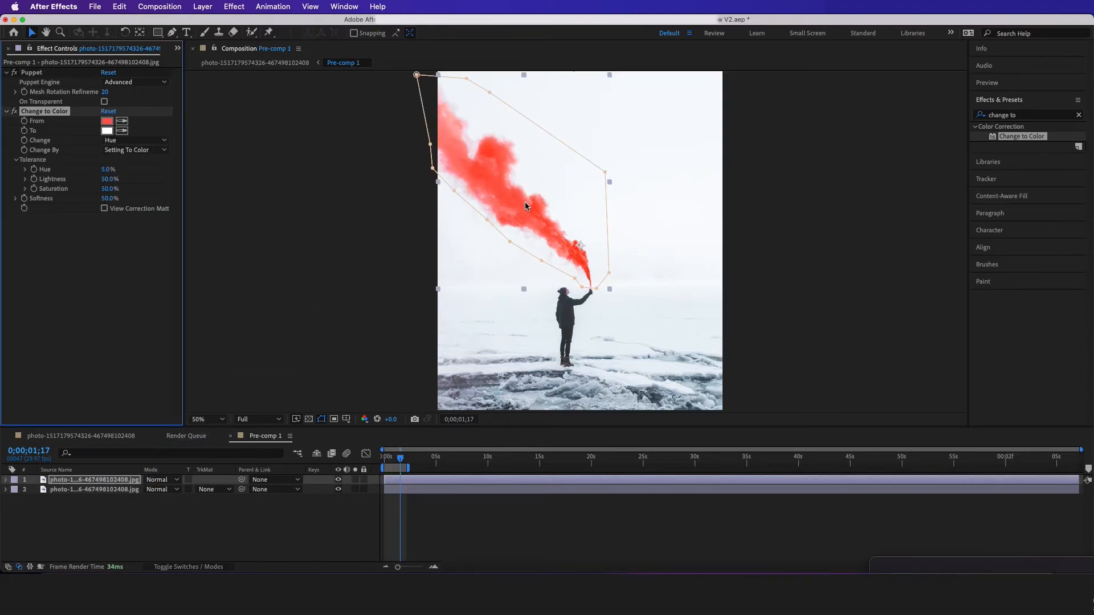
pyautogui.click(107, 130)
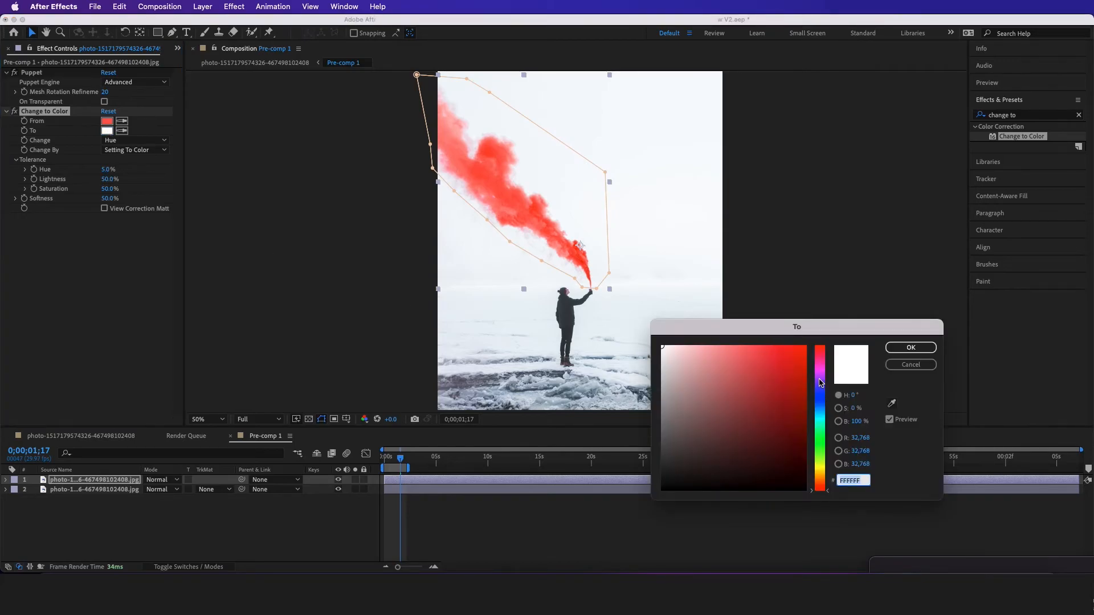
pyautogui.click(800, 400)
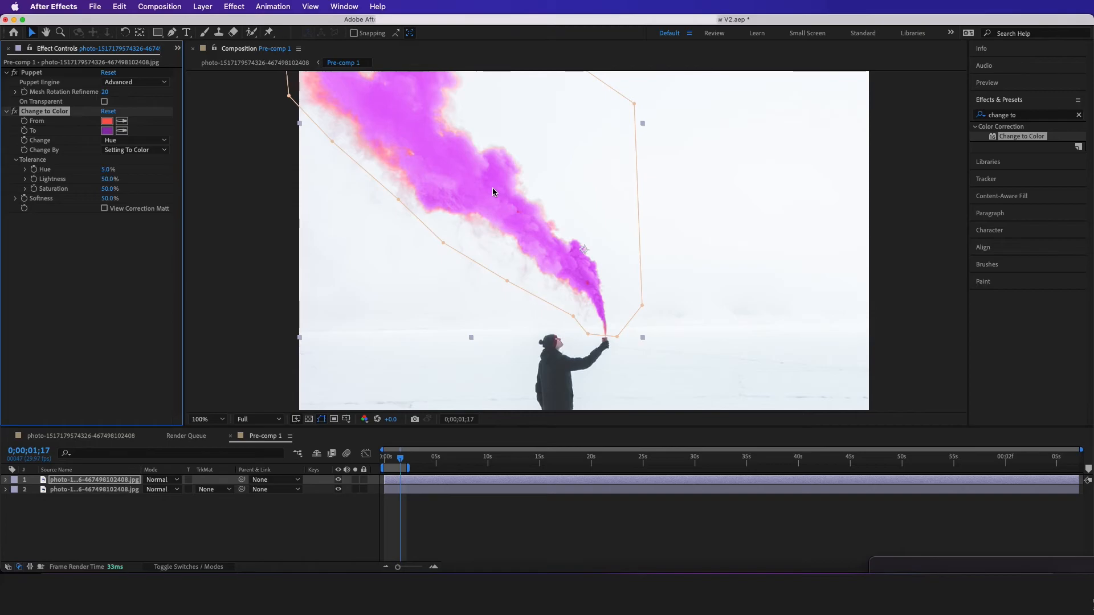
pyautogui.click(206, 420)
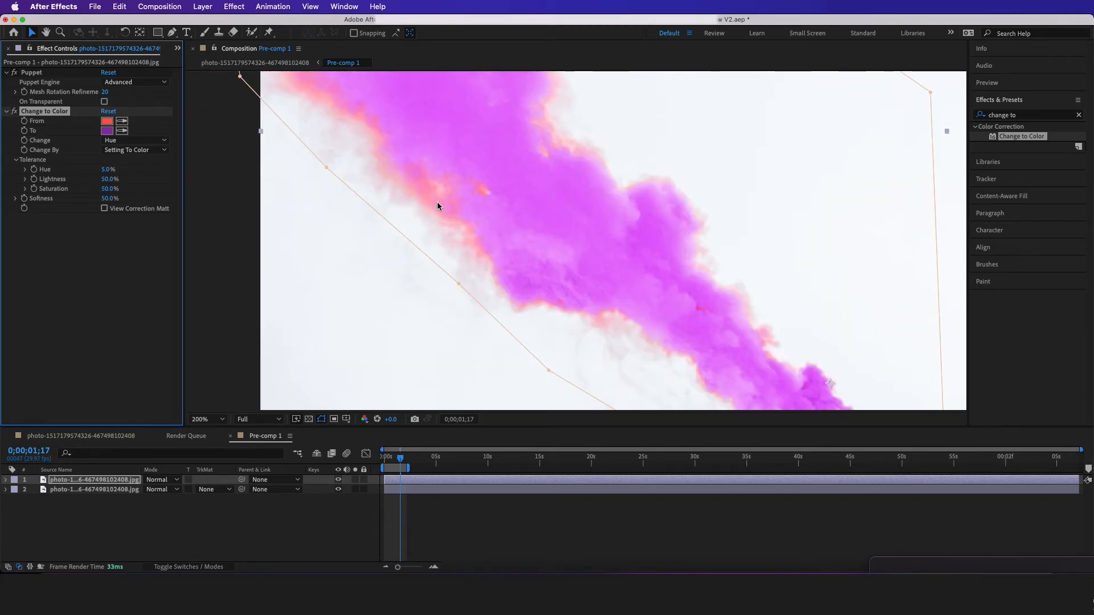